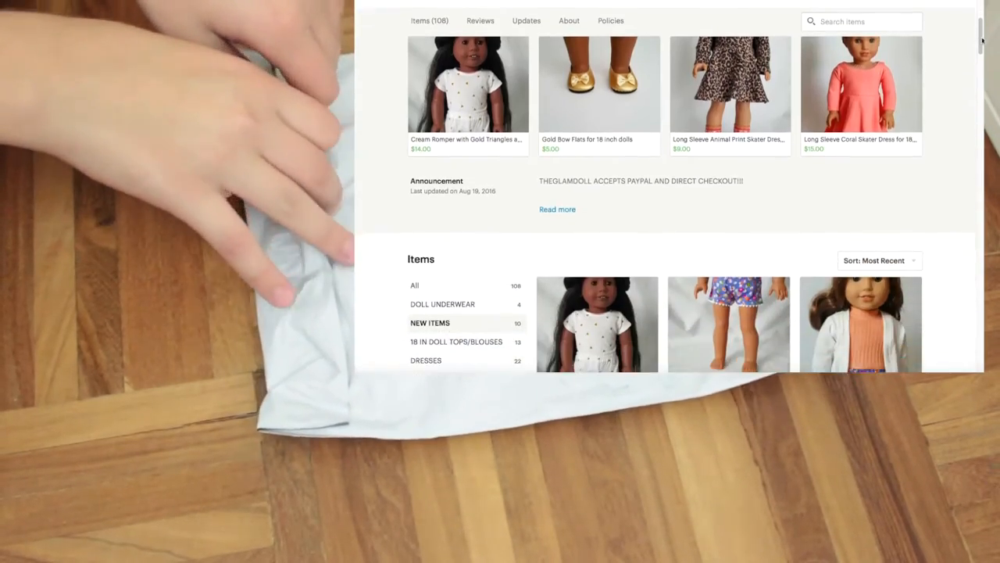
scroll(down, 3)
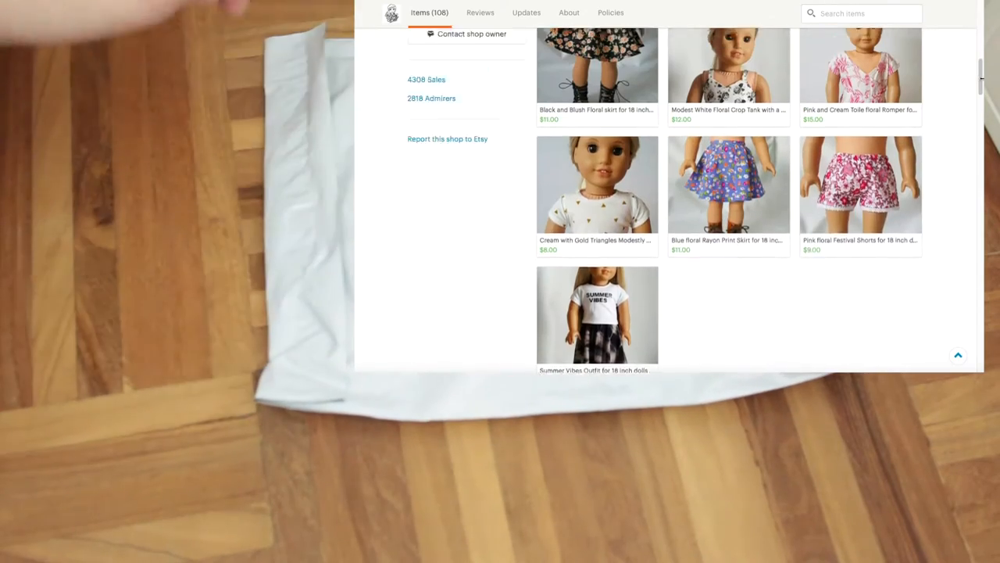